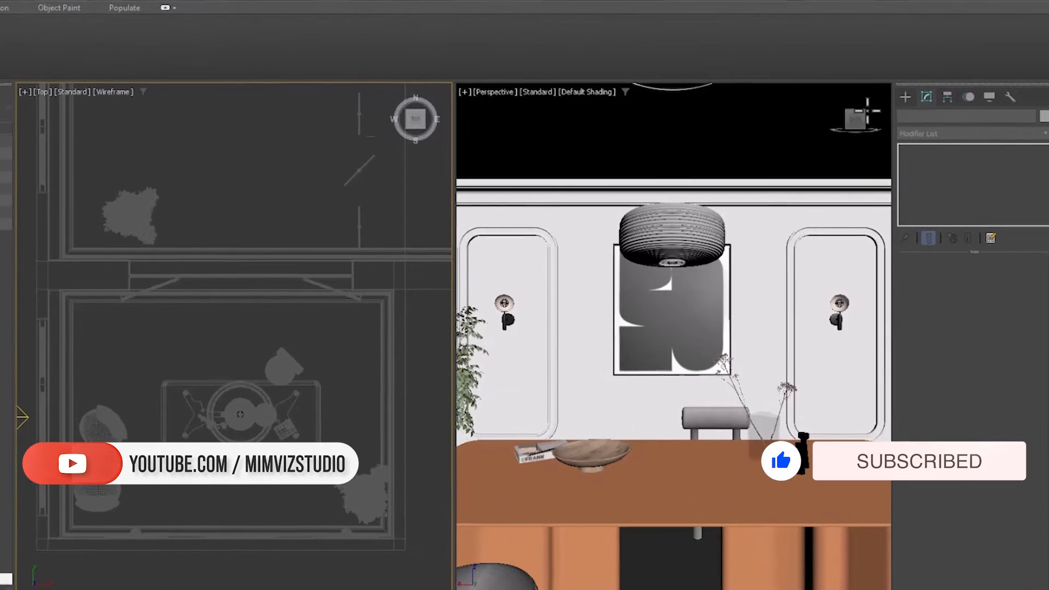
- Place physical camera PhysCamera003 in the Top view, aimed toward the dining table
{"action": "left_click", "coordinate": [926, 97]}
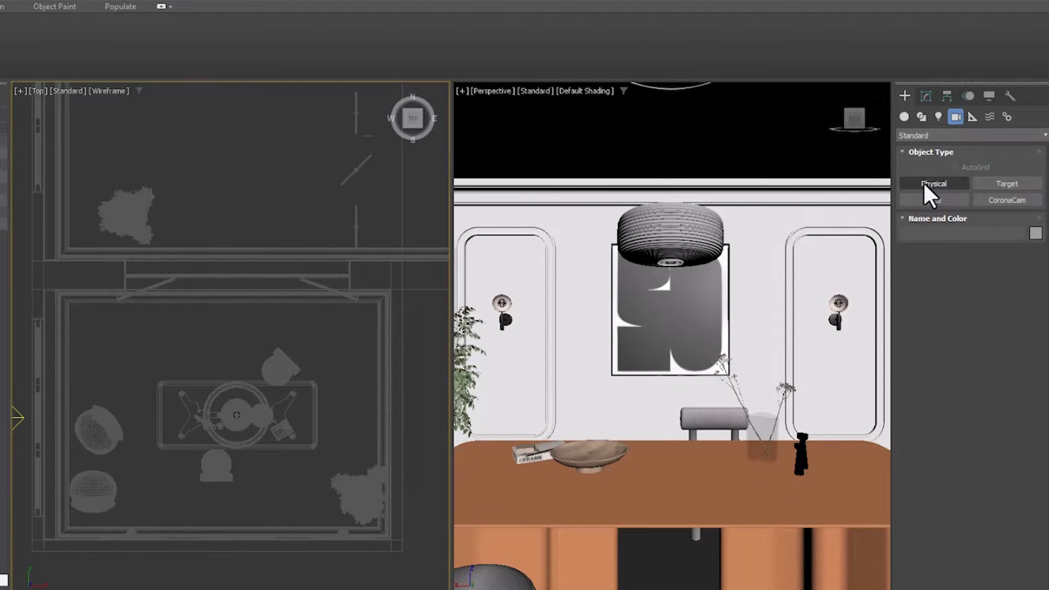
{"action": "left_click", "coordinate": [933, 183]}
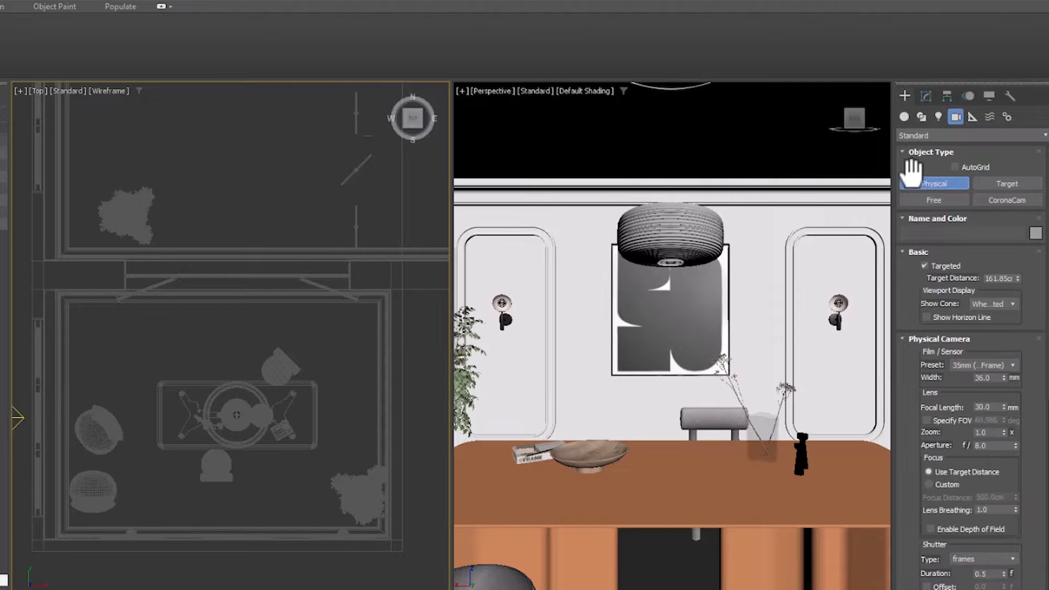
{"action": "left_click", "coordinate": [974, 135]}
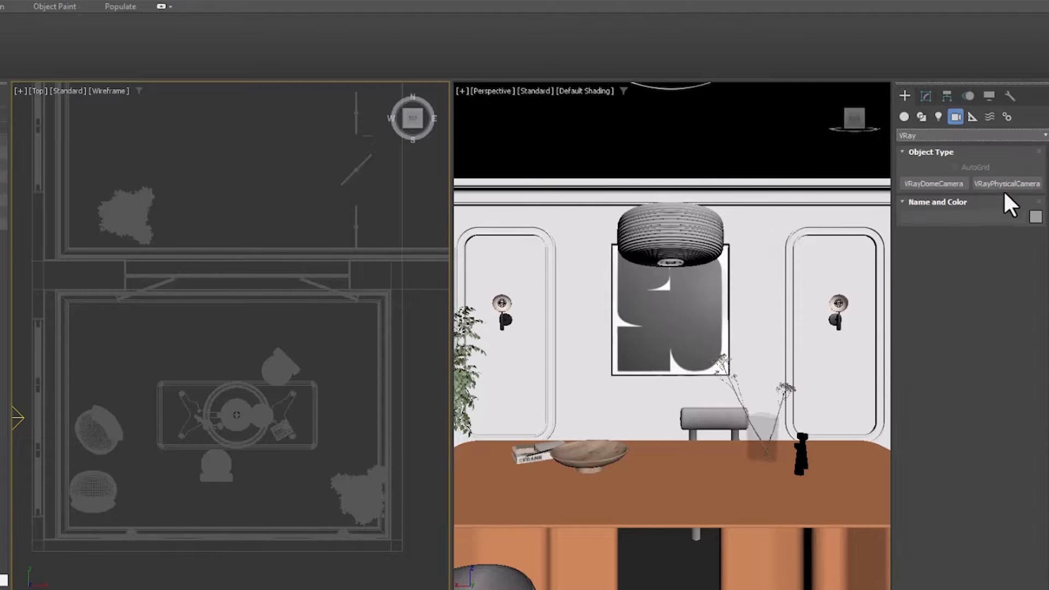
{"action": "left_click", "coordinate": [972, 135]}
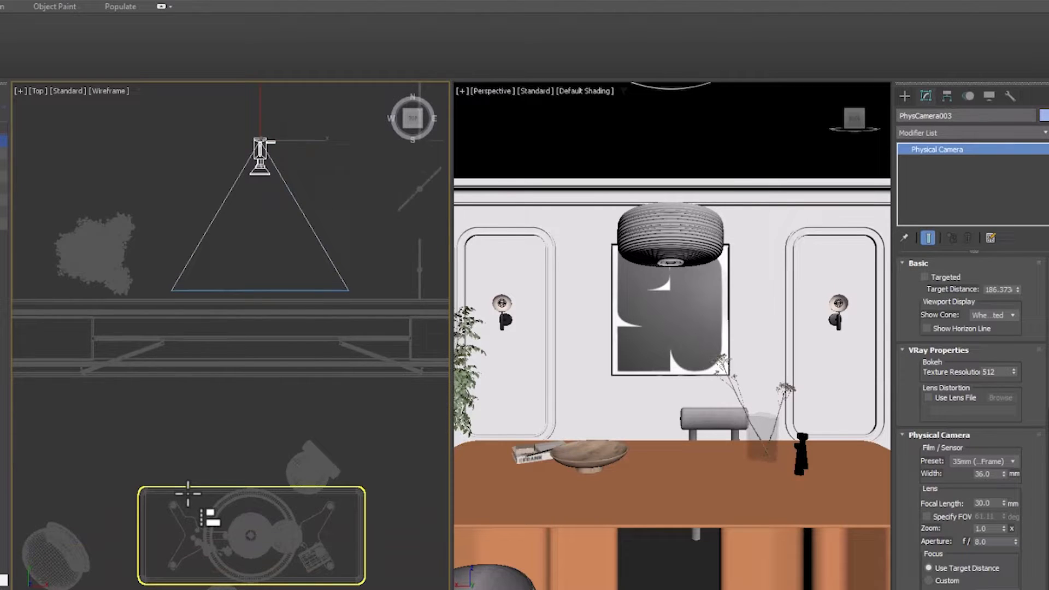
- Look through PhysCamera003 with safe frames shown, and set its focal length to 15 mm
{"action": "left_click", "coordinate": [260, 157]}
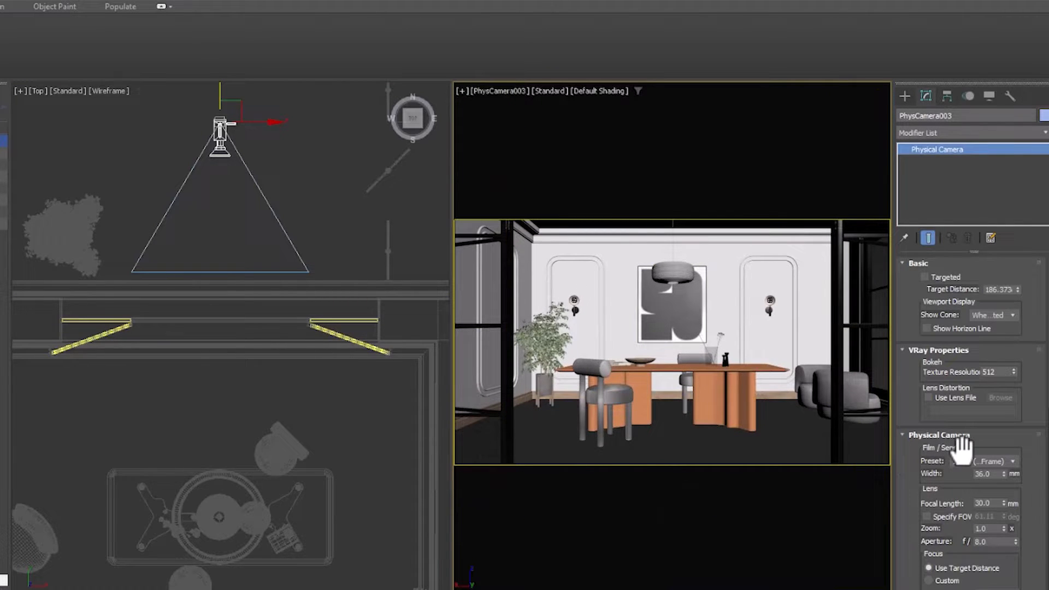
{"action": "key", "text": "shift+f"}
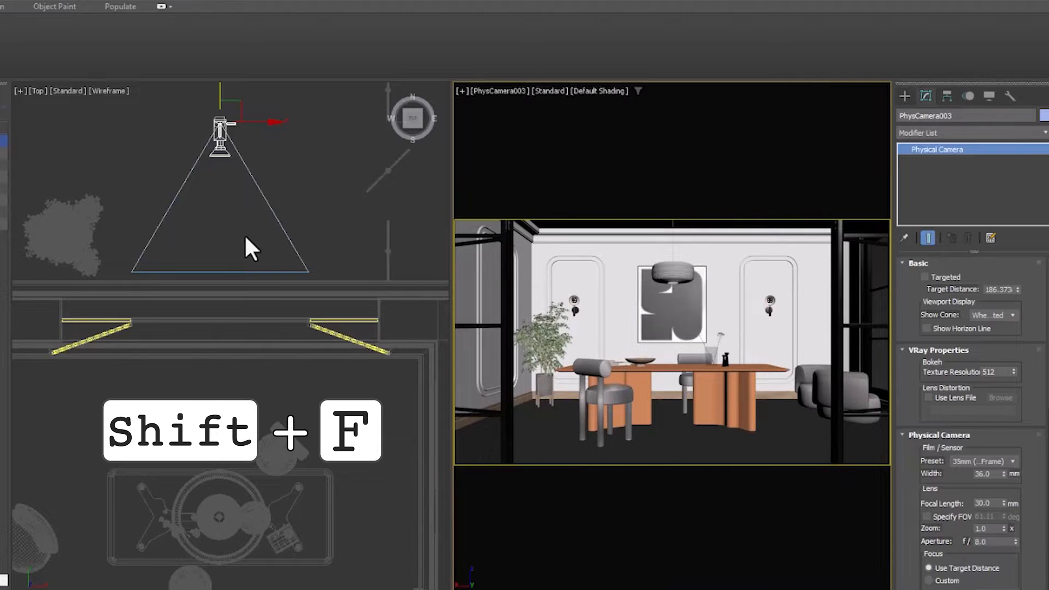
{"action": "key", "text": "shift+f"}
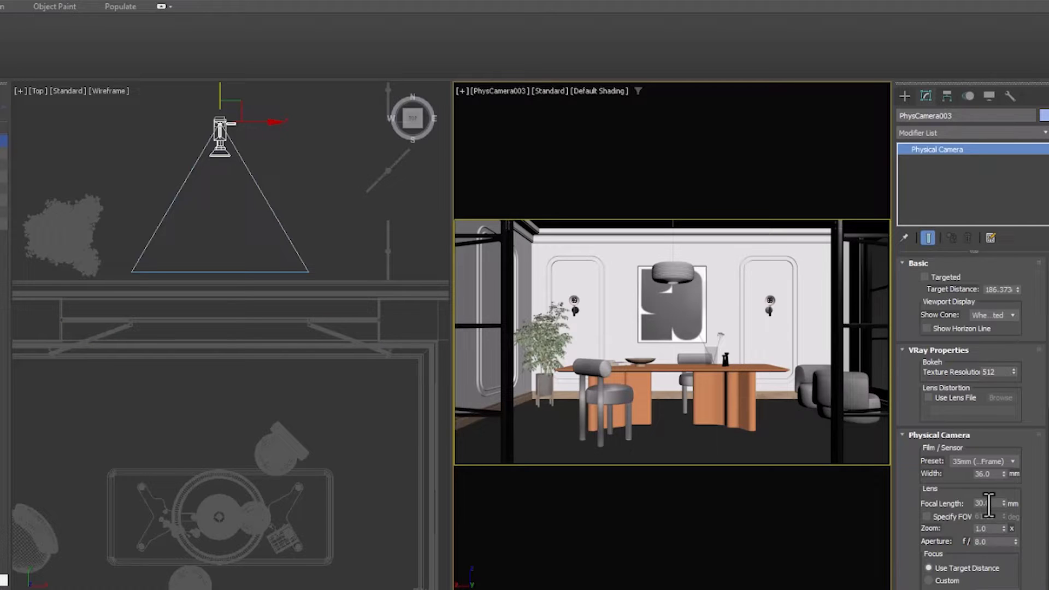
{"action": "triple_click", "coordinate": [983, 504]}
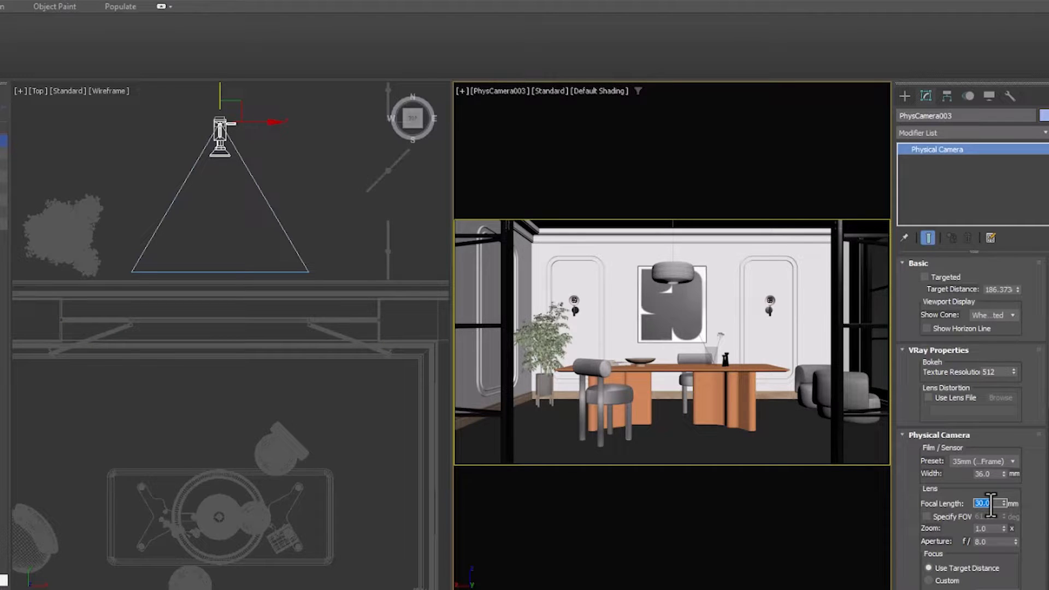
{"action": "type", "text": "15.0"}
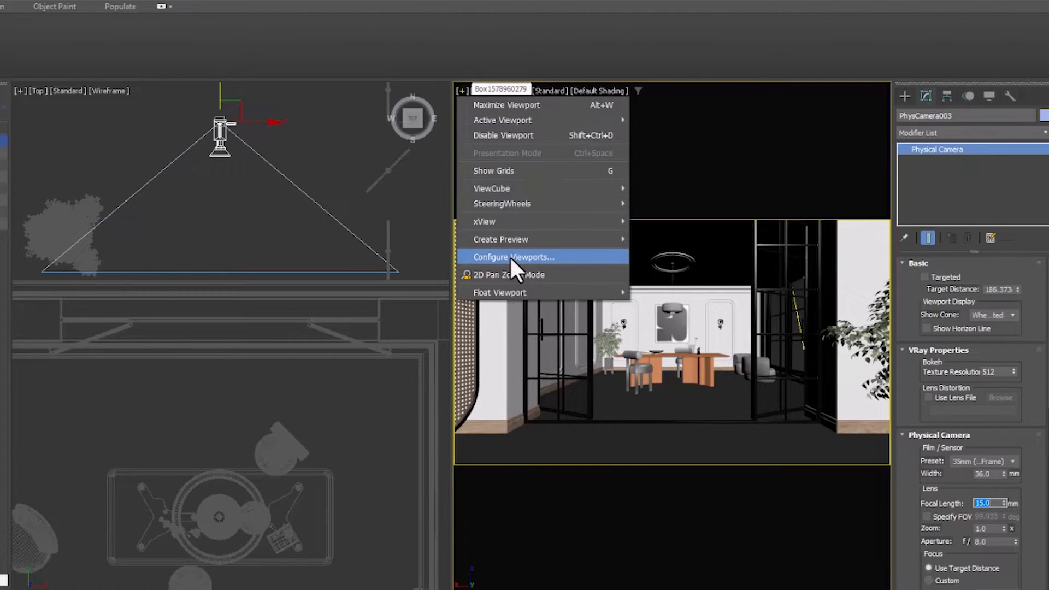
- Configure unlocked Safe Frames with 61% horizontal and 0% vertical reduction
{"action": "left_click", "coordinate": [513, 257]}
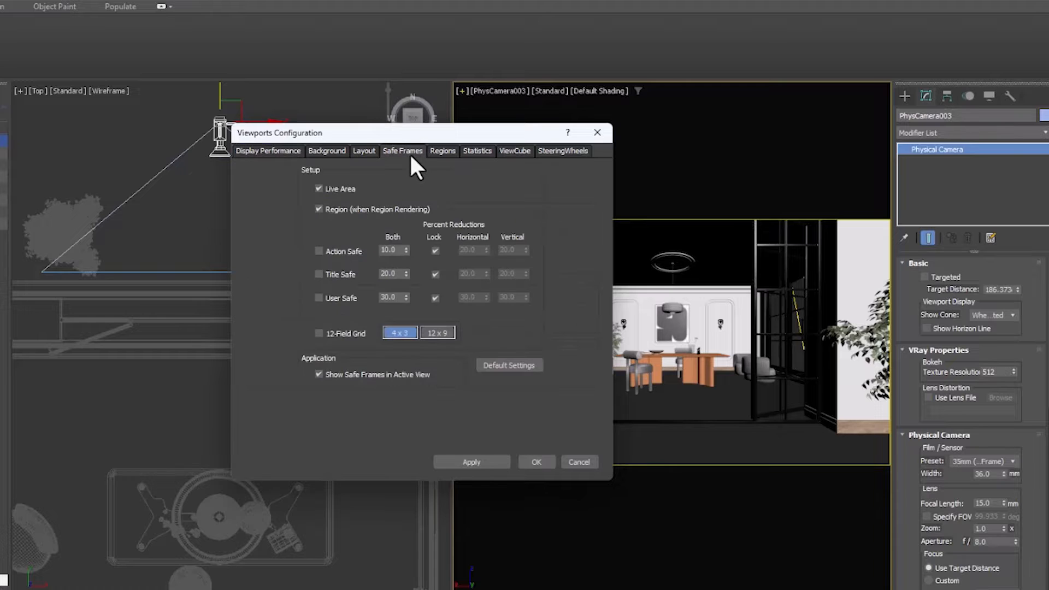
{"action": "left_click", "coordinate": [319, 251]}
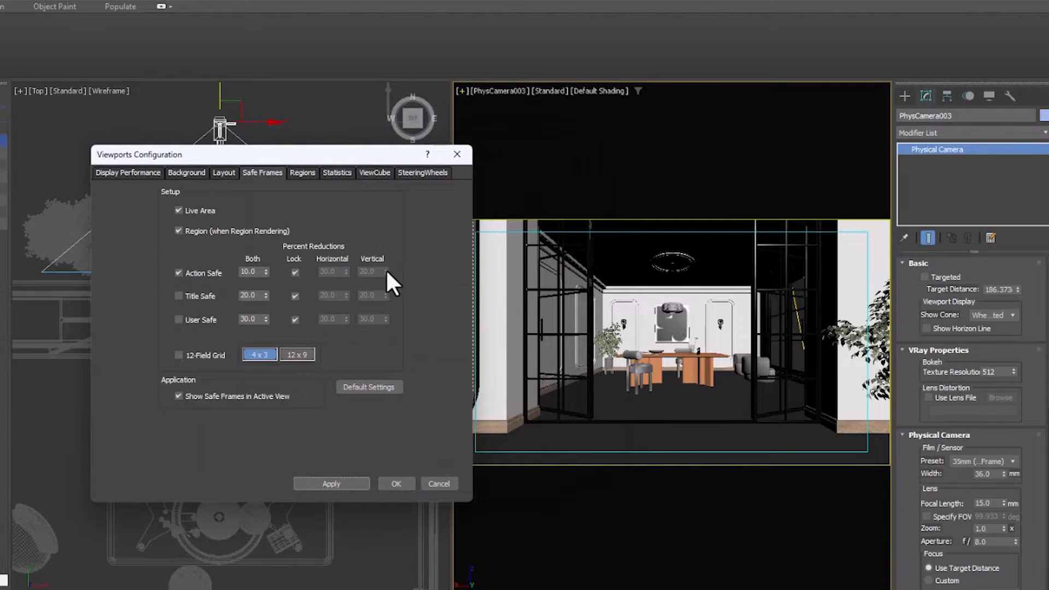
{"action": "left_click", "coordinate": [296, 273]}
{"action": "type", "text": "5"}
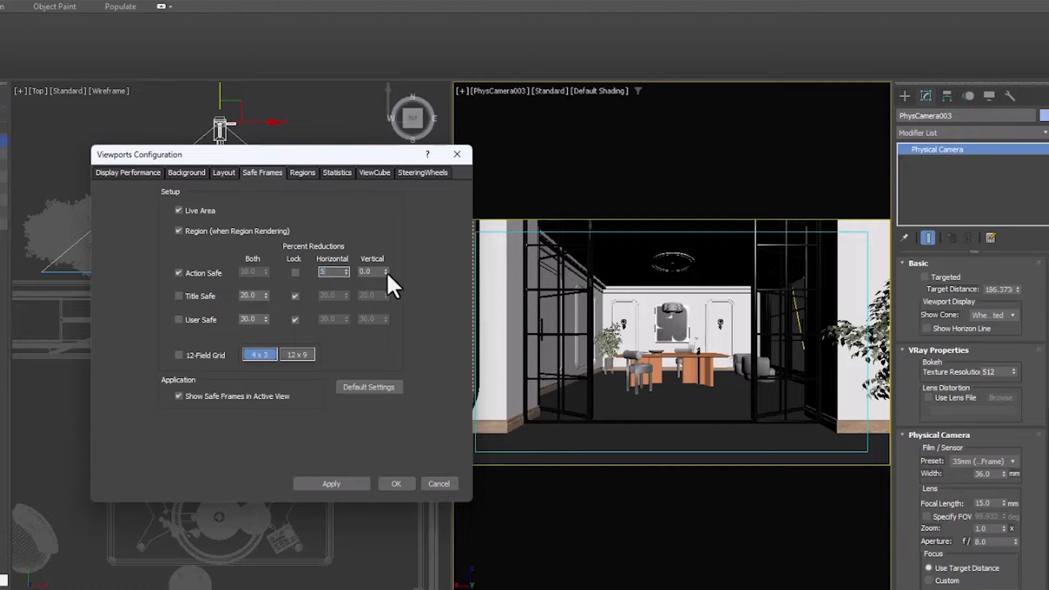
{"action": "left_click", "coordinate": [330, 483]}
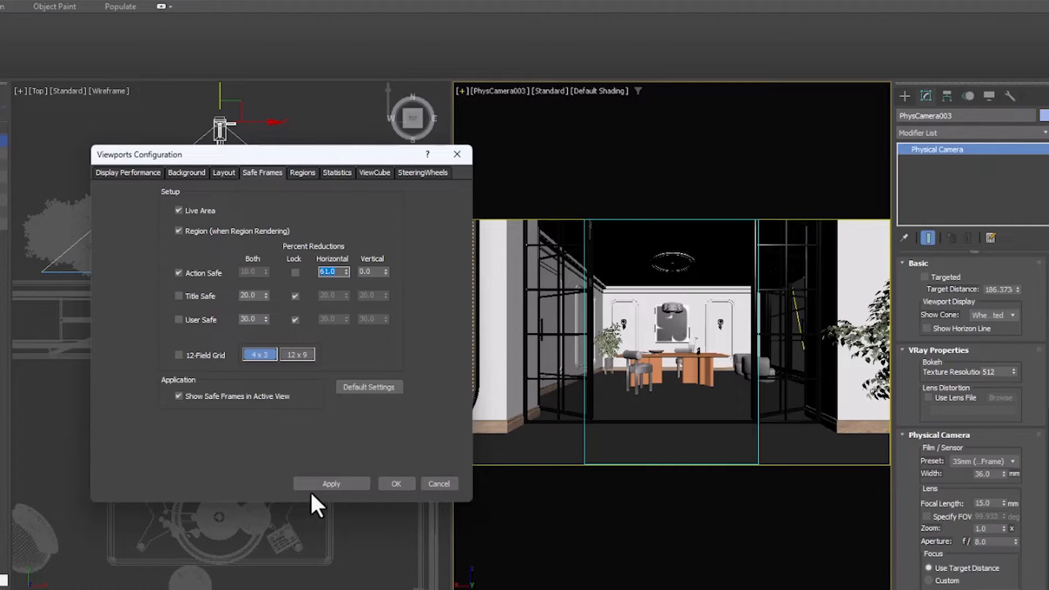
{"action": "left_click", "coordinate": [396, 486]}
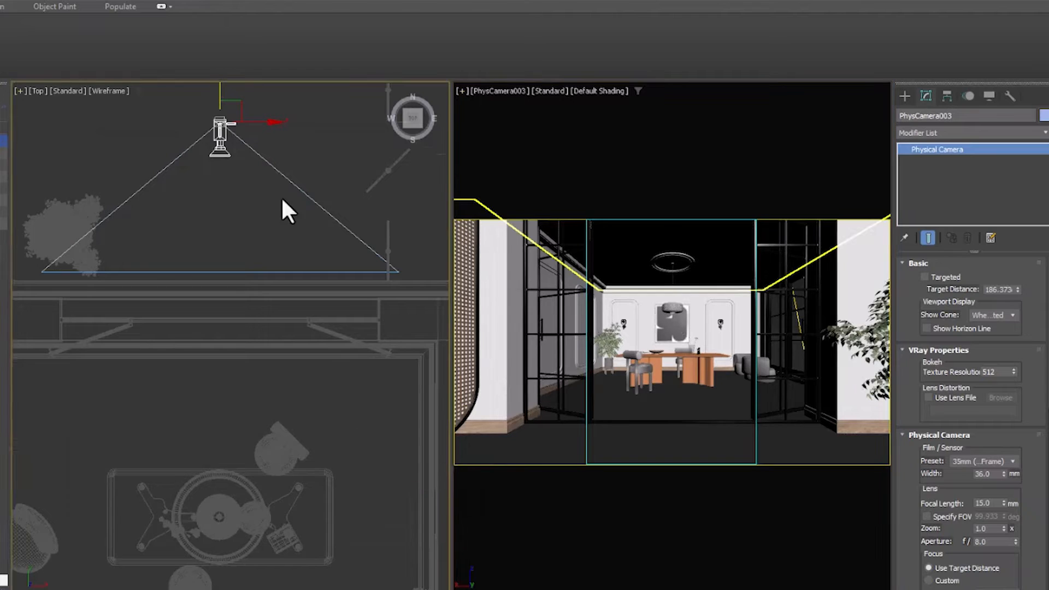
{"action": "left_click_drag", "start_coordinate": [220, 134], "coordinate": [254, 161]}
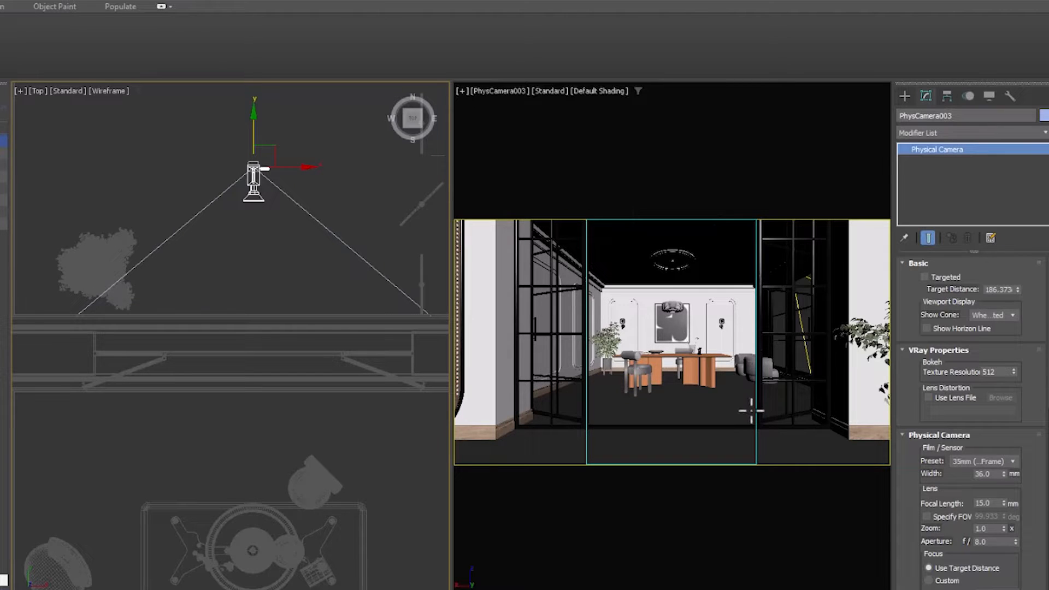
{"action": "mouse_move", "coordinate": [752, 411]}
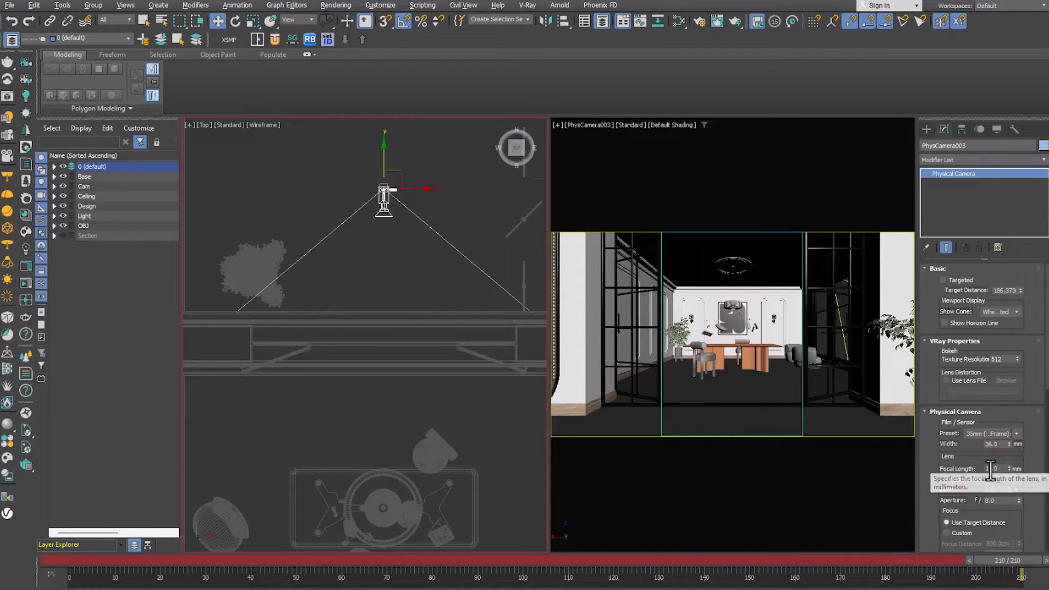
- At frame 210, edit the camera's Focal Length value to 140 mm
{"action": "triple_click", "coordinate": [995, 468]}
{"action": "type", "text": "140"}
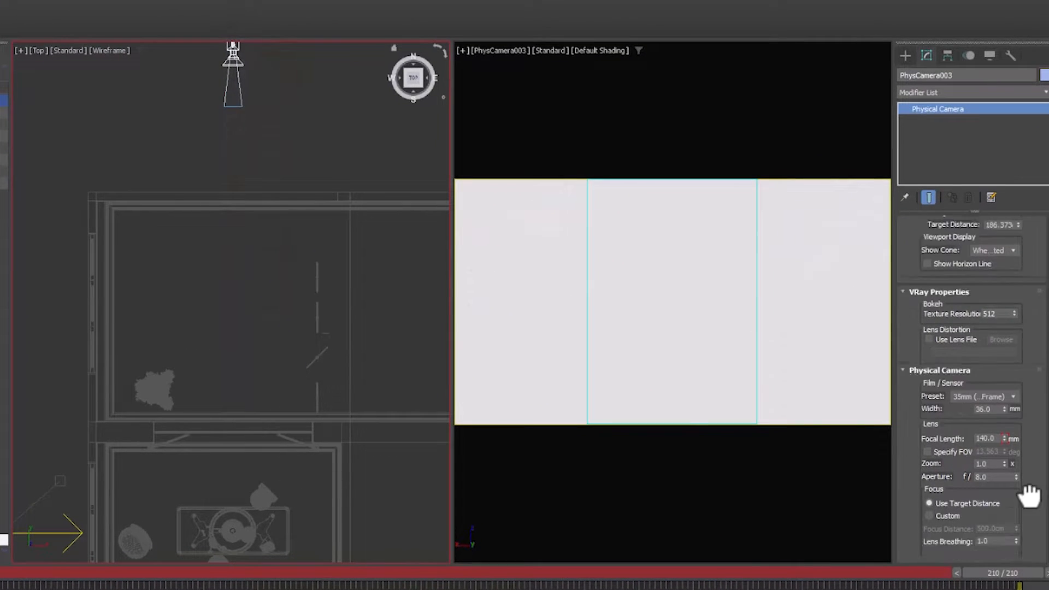
- Enable Clipping Planes in the camera's Miscellaneous rollout
{"action": "scroll", "scroll_direction": "down", "scroll_amount": 3}
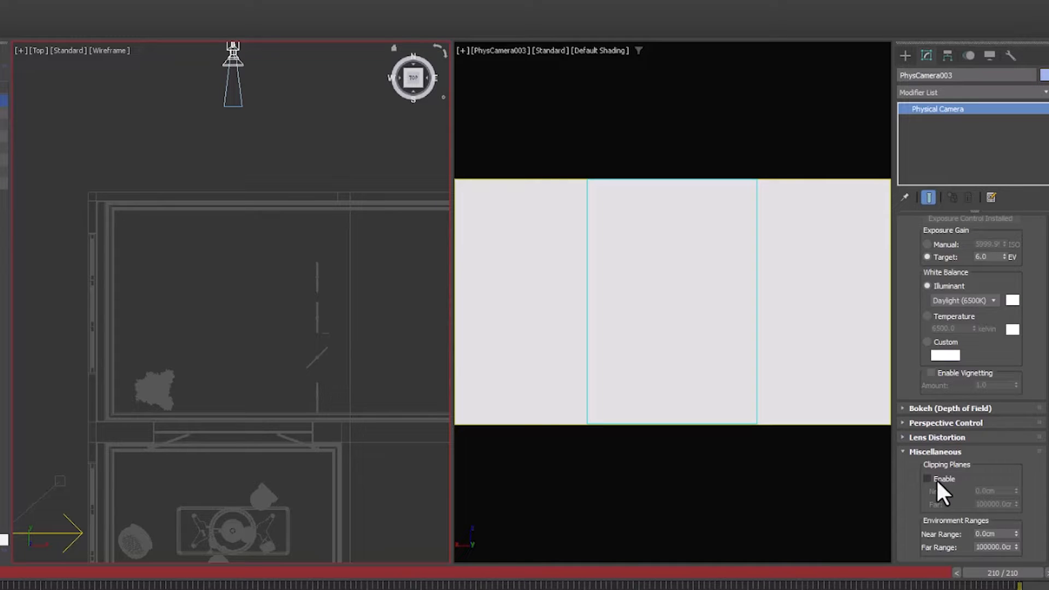
{"action": "left_click", "coordinate": [928, 479]}
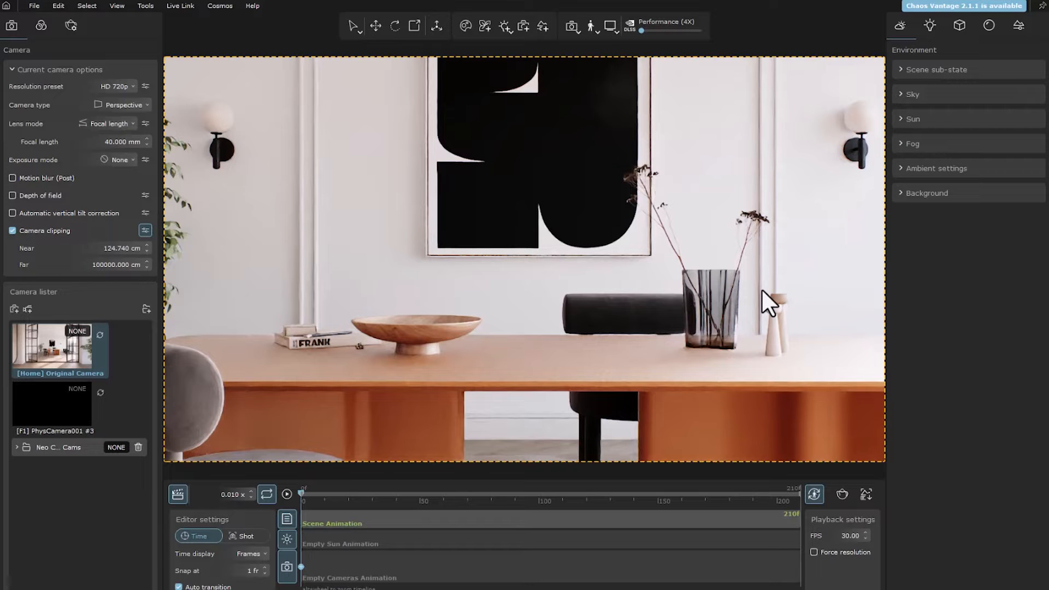
{"action": "mouse_move", "coordinate": [678, 323]}
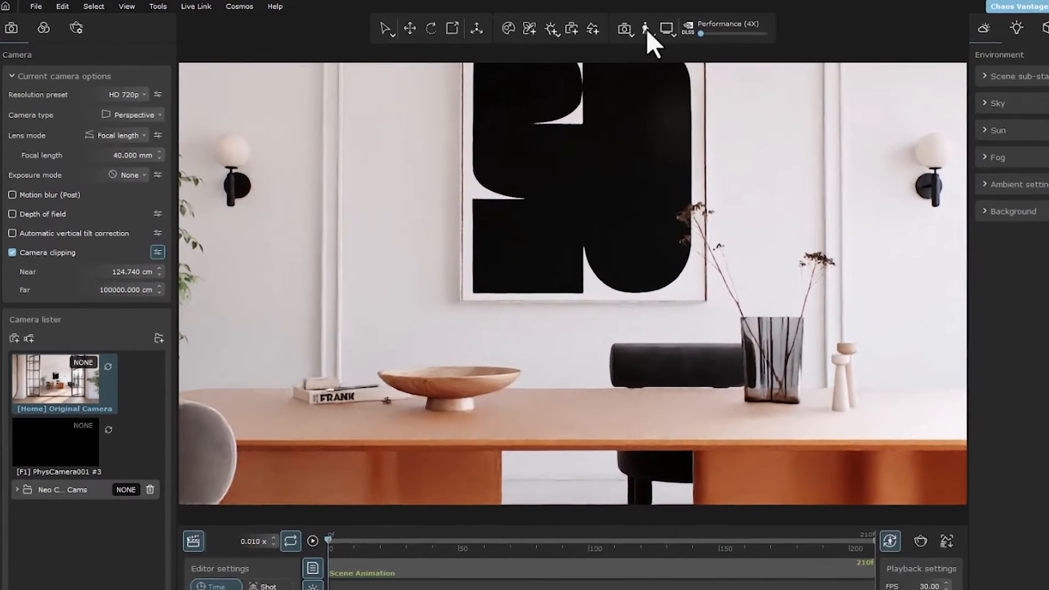
- Turn on the Rule of Thirds grid overlay from Vantage's camera display options
{"action": "left_click", "coordinate": [624, 29]}
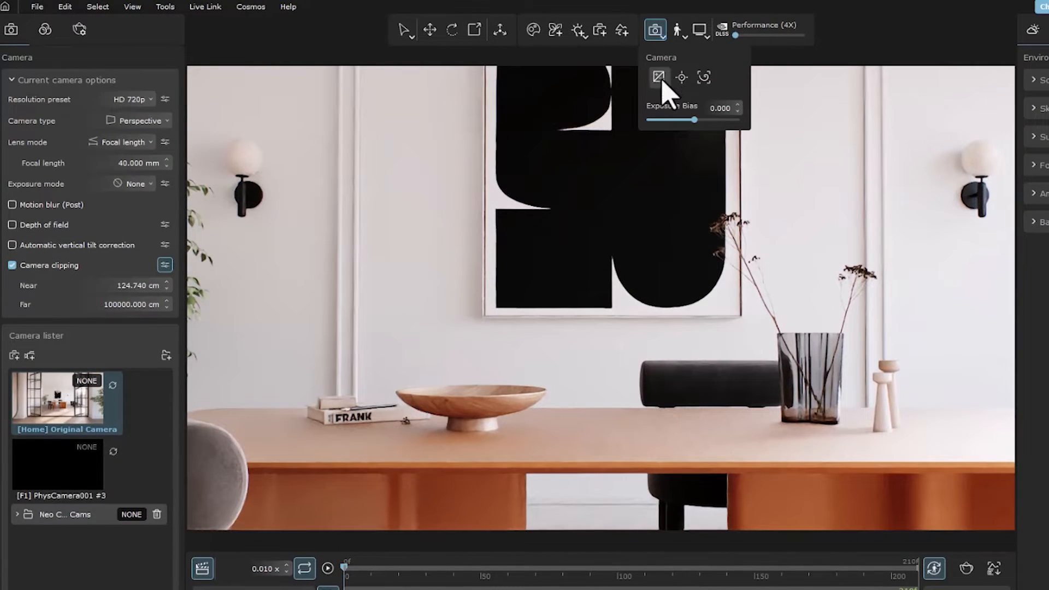
{"action": "left_click", "coordinate": [704, 77]}
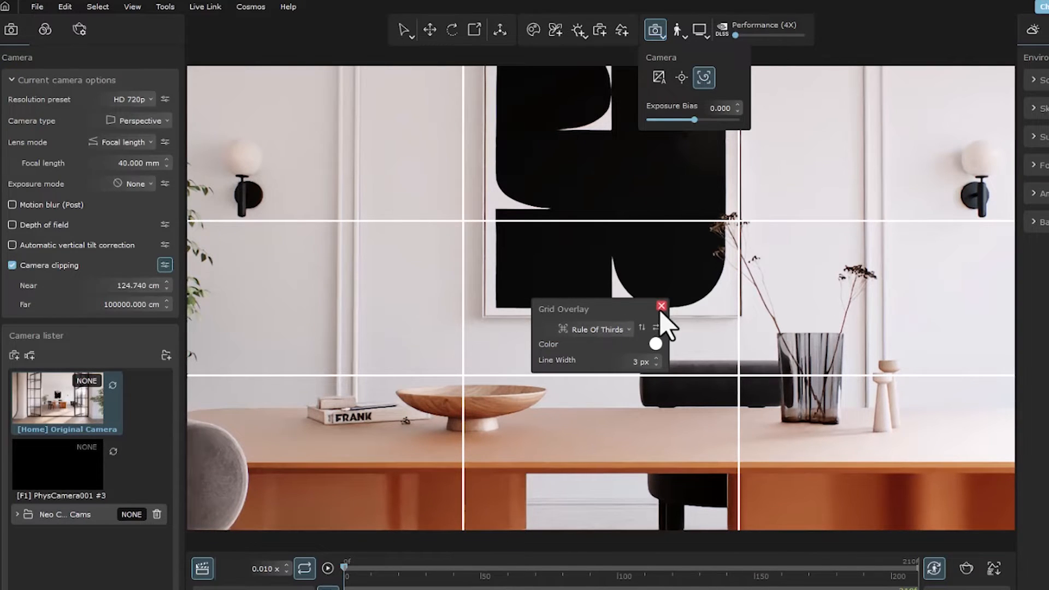
{"action": "left_click", "coordinate": [662, 306]}
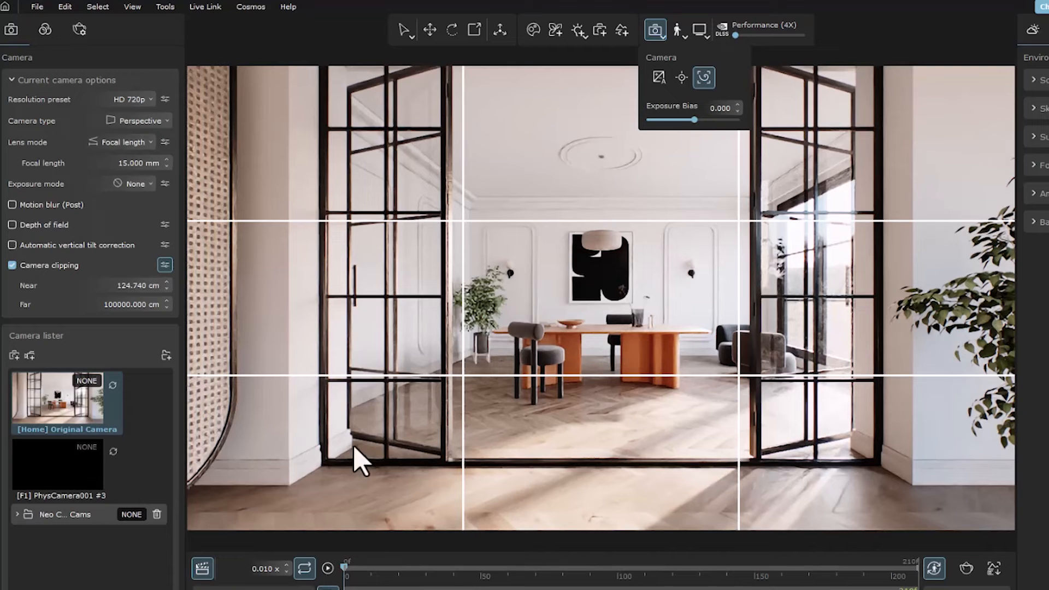
- Replace Camera 4's focal length value, entering 13
{"action": "triple_click", "coordinate": [137, 163]}
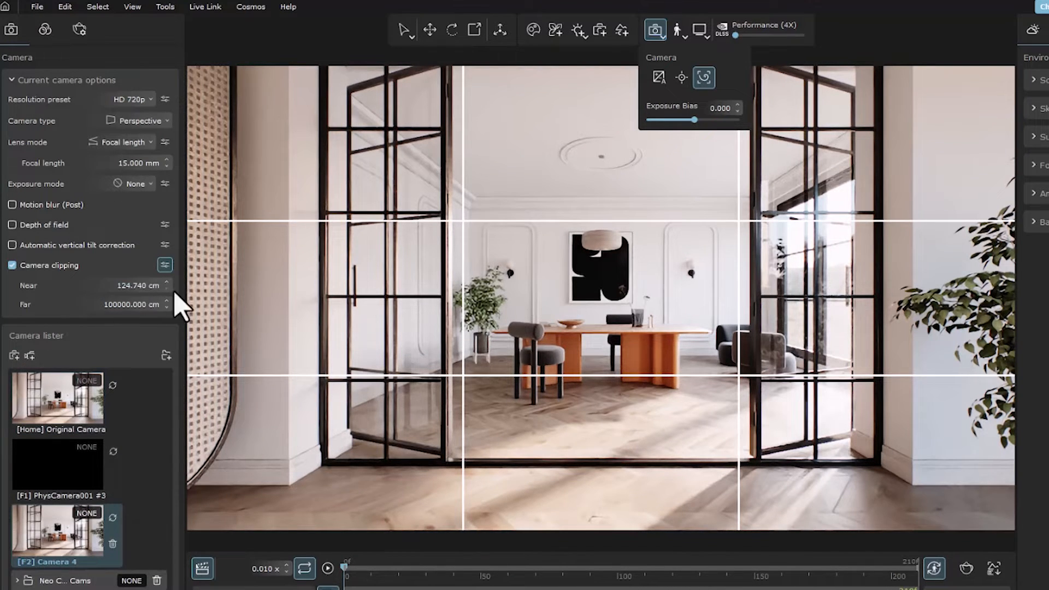
{"action": "mouse_move", "coordinate": [612, 351]}
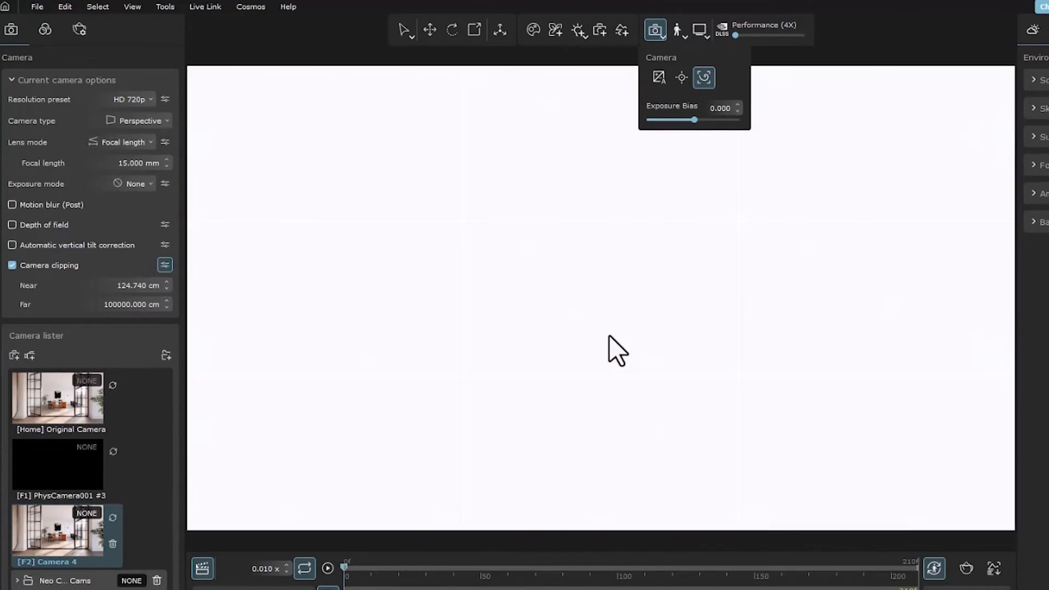
{"action": "triple_click", "coordinate": [134, 163]}
{"action": "type", "text": "140.000"}
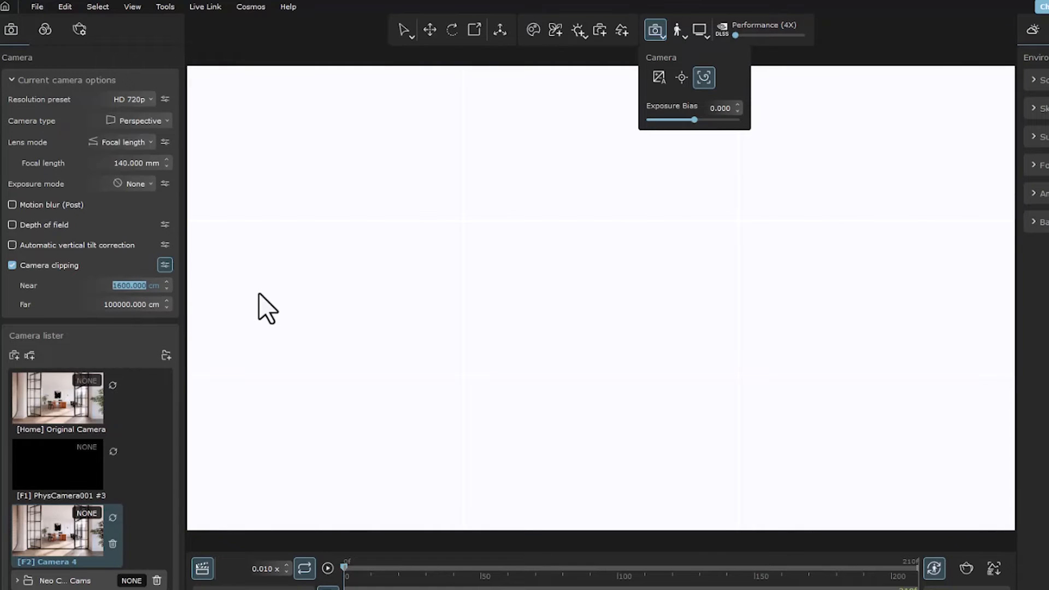
{"action": "type", "text": "13"}
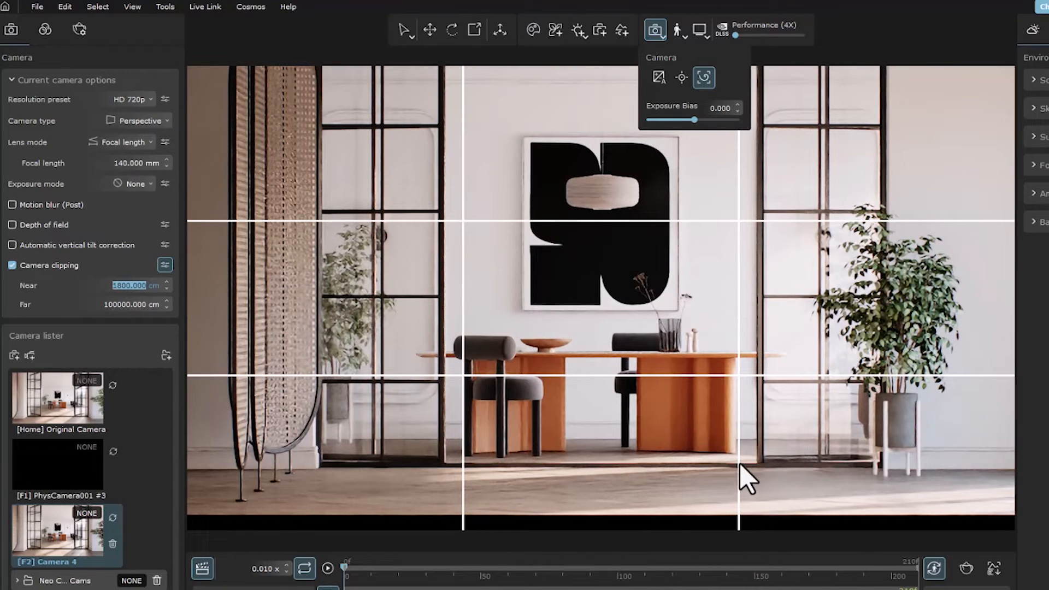
{"action": "mouse_move", "coordinate": [599, 425]}
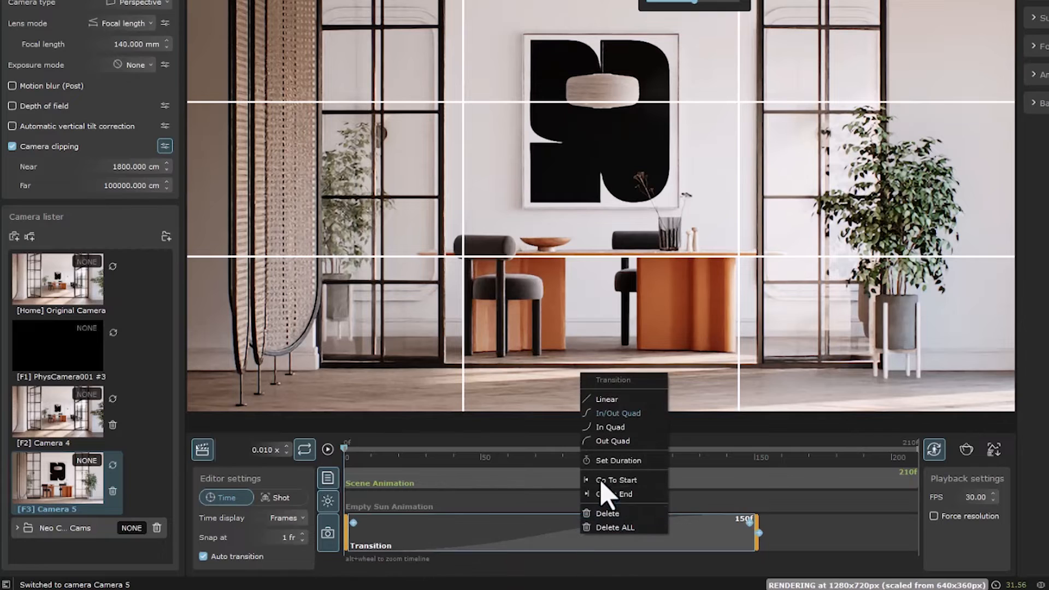
- Extend the camera transition to 210 frames and play the dolly zoom
{"action": "left_click", "coordinate": [617, 461]}
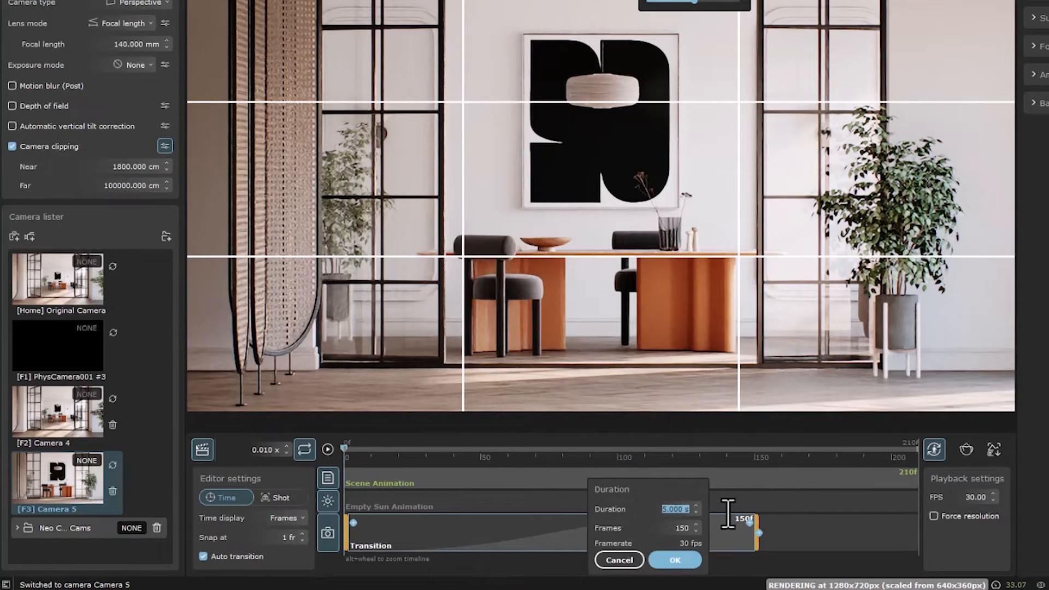
{"action": "left_click", "coordinate": [674, 560]}
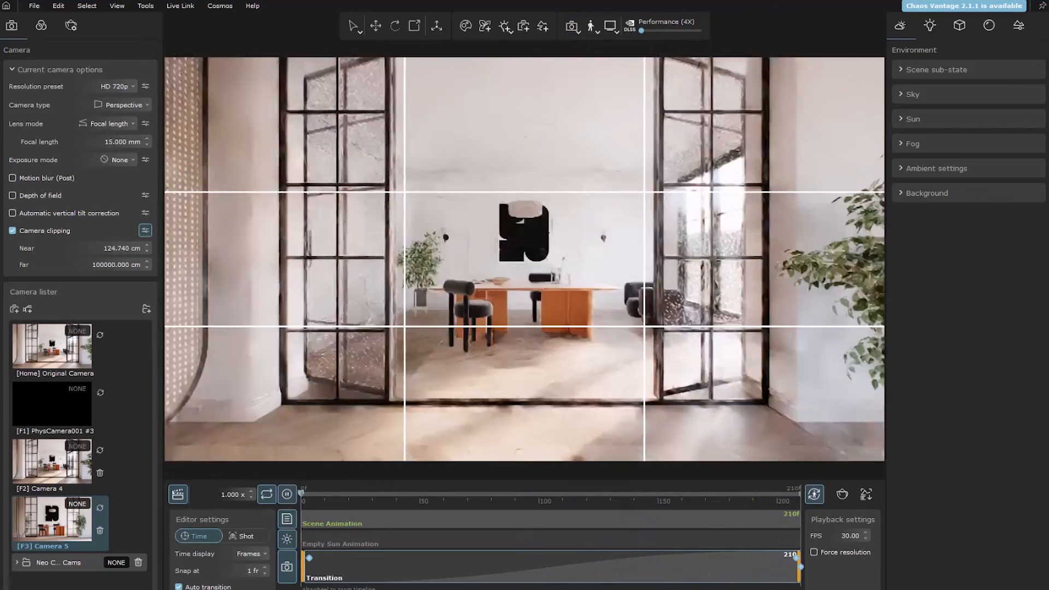
{"action": "left_click", "coordinate": [286, 495]}
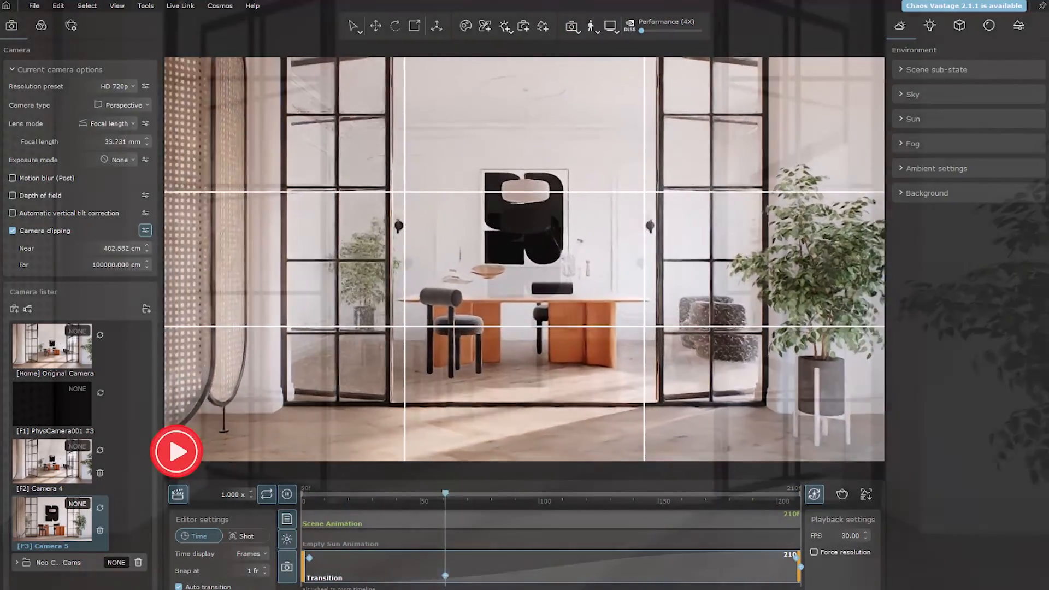